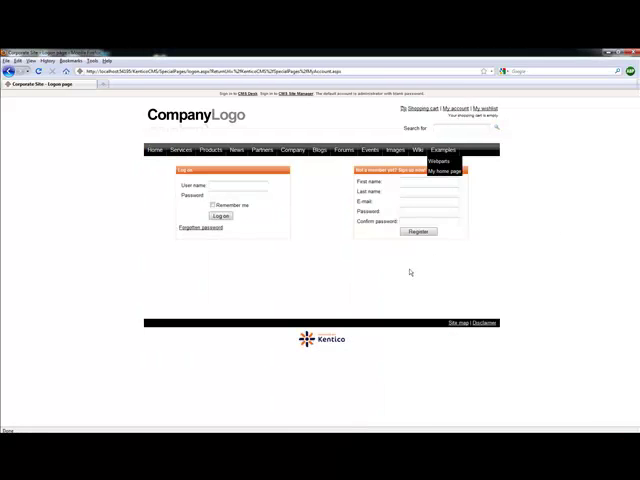
# - Sign in to the corporate site with the member user name to reach My Account
pyautogui.click(240, 188)
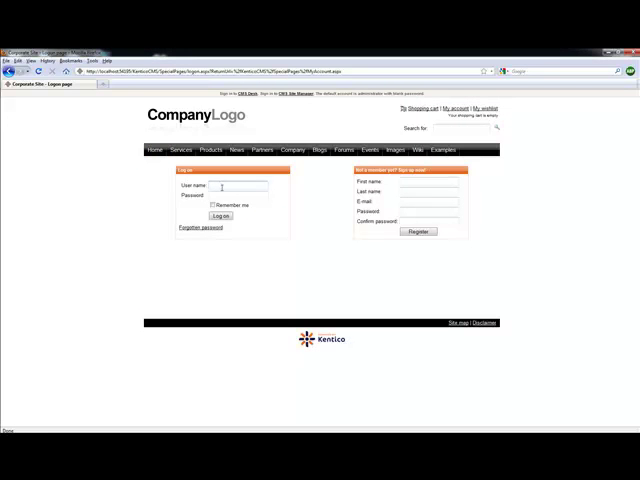
pyautogui.write('and')
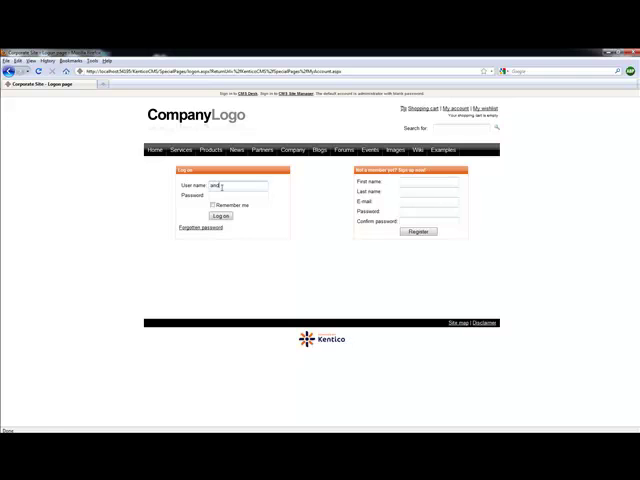
pyautogui.click(220, 216)
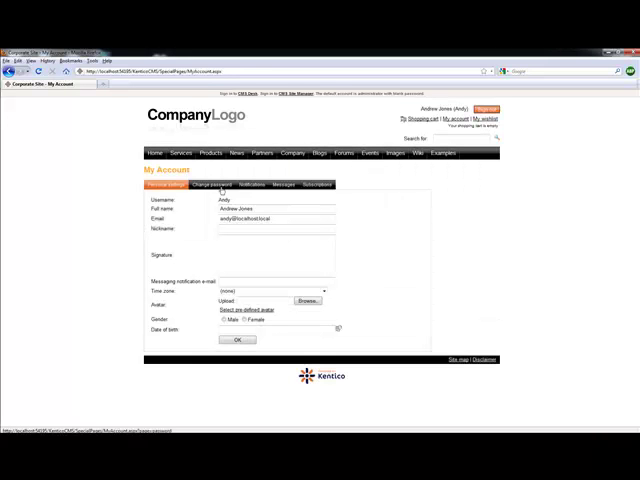
# - Go to My home page from the Examples menu
pyautogui.click(444, 152)
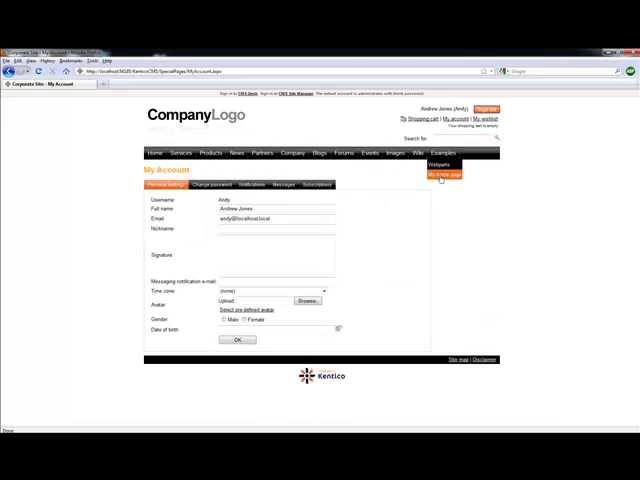
pyautogui.click(444, 172)
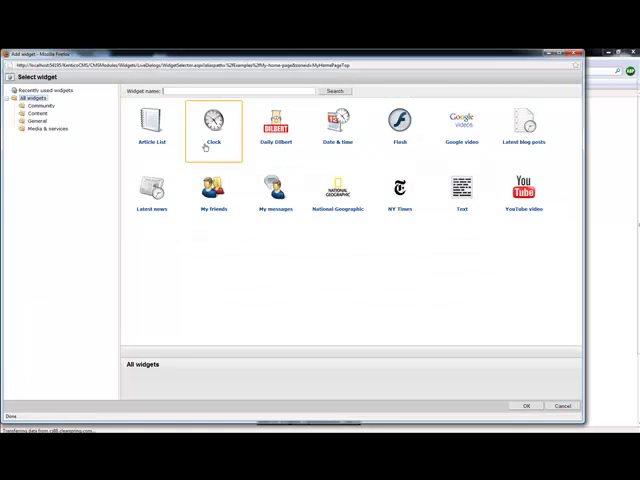
# - Add the Clock widget to the personal home page
pyautogui.click(212, 126)
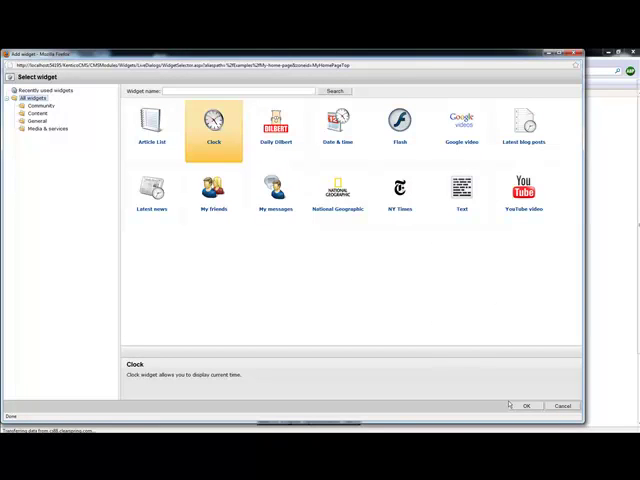
pyautogui.click(524, 406)
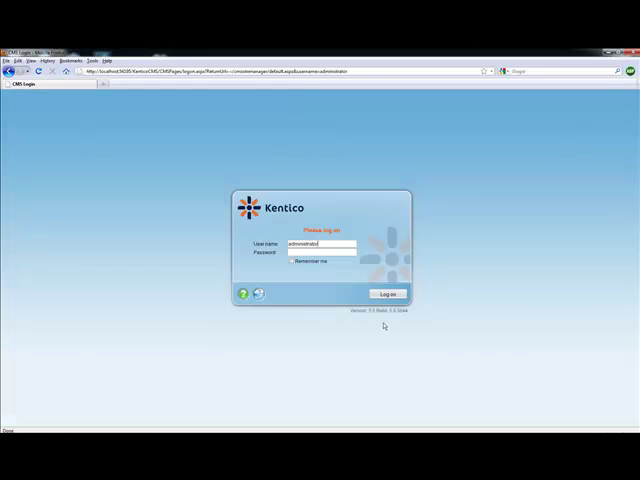
# - Sign in to Site Manager and reach the Development Widgets section
pyautogui.click(388, 294)
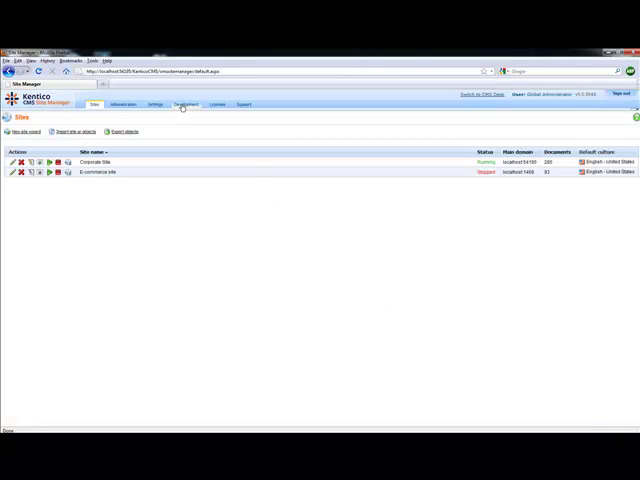
pyautogui.click(182, 104)
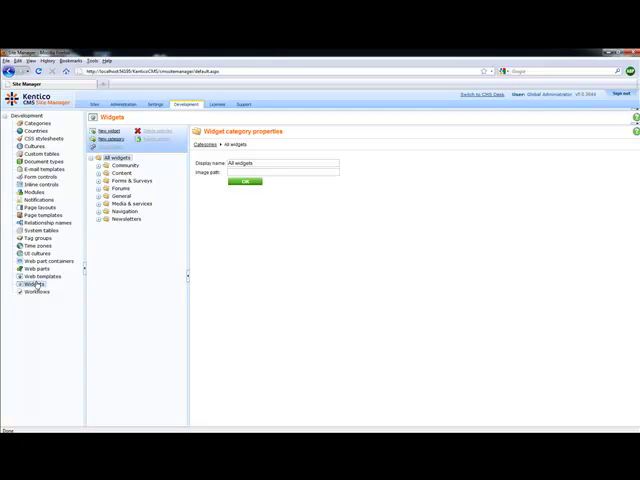
pyautogui.moveTo(38, 284)
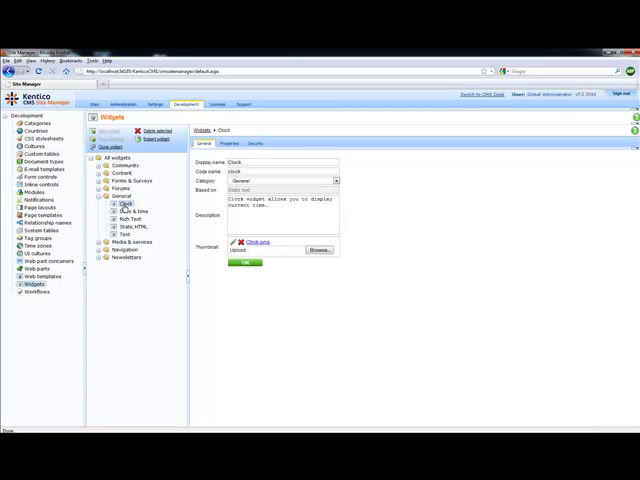
# - Show the Properties list of the Clock widget in the General category
pyautogui.click(228, 144)
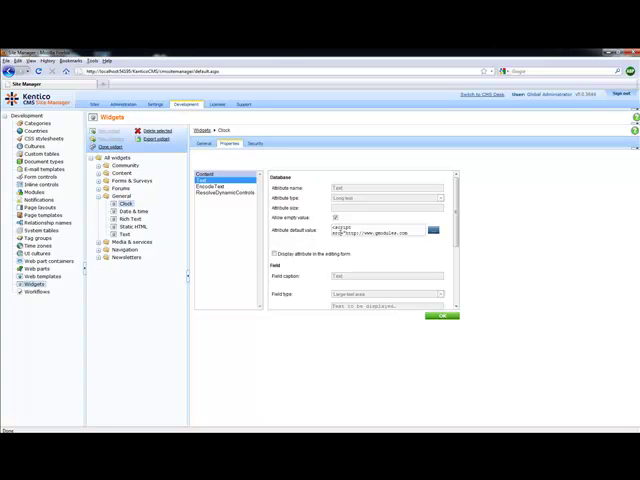
# - Enable 'Display attribute in the editing form' for the clock's Text property
pyautogui.click(272, 252)
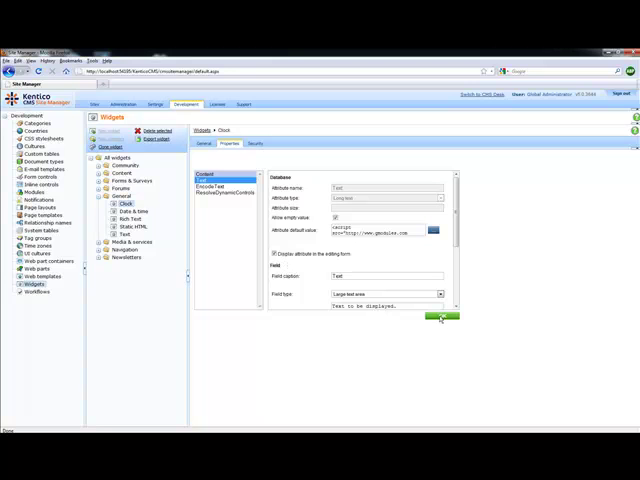
pyautogui.click(444, 320)
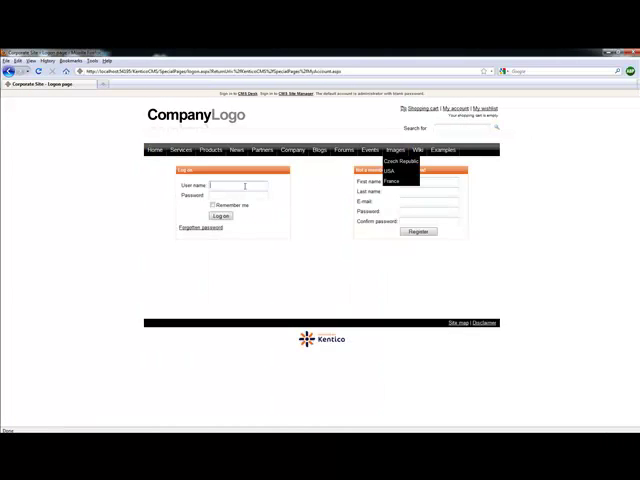
# - Sign in again as 'andy' and reach the personal home page via Examples
pyautogui.write('andy')
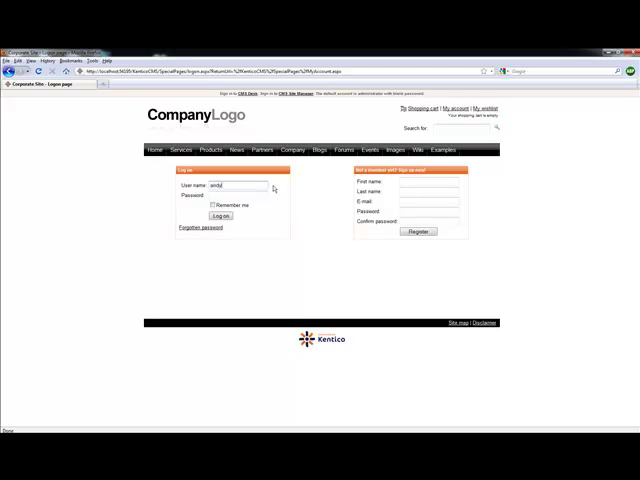
pyautogui.click(220, 216)
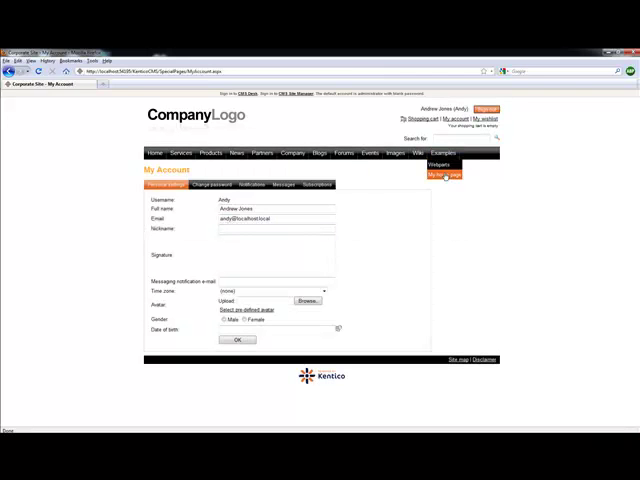
pyautogui.click(440, 172)
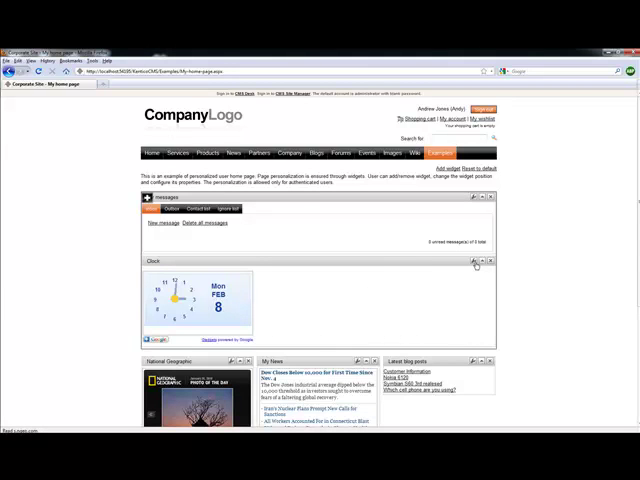
# - Configure the Clock widget and bring up the Edit value window for Text
pyautogui.click(484, 262)
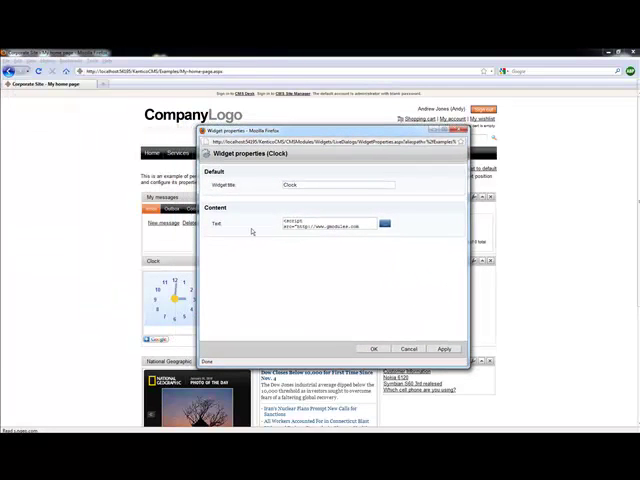
pyautogui.moveTo(264, 232)
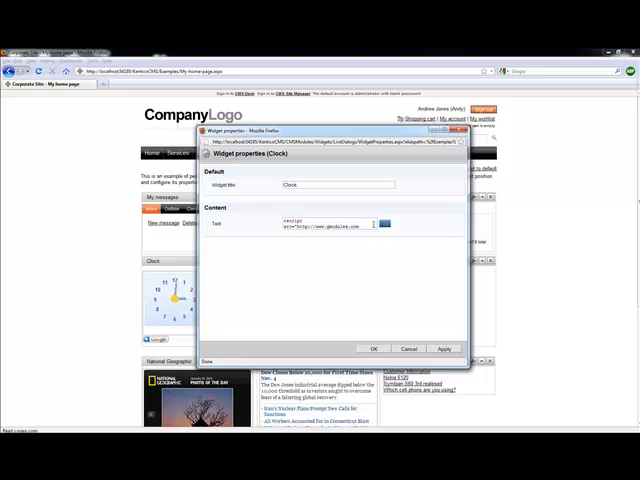
pyautogui.click(384, 224)
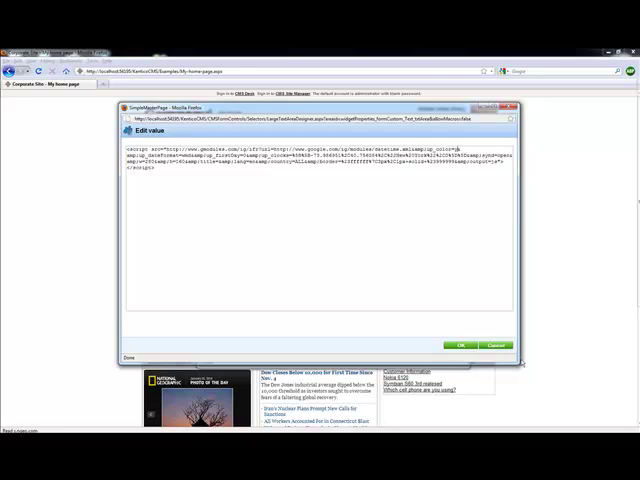
# - Change the clock's background colour to yellow in the Text markup and apply it
pyautogui.write('yellow')
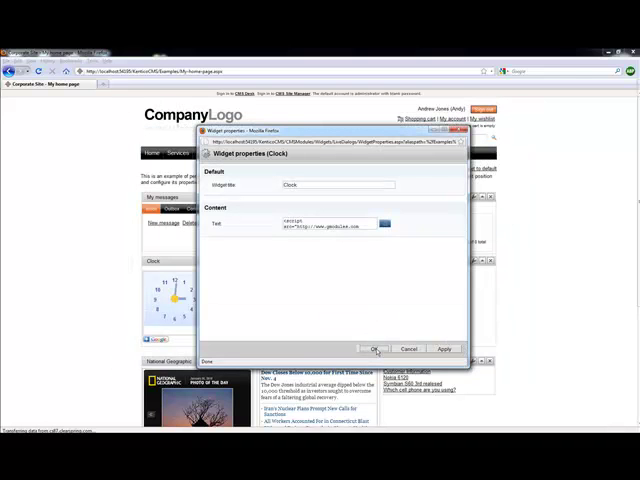
pyautogui.click(376, 348)
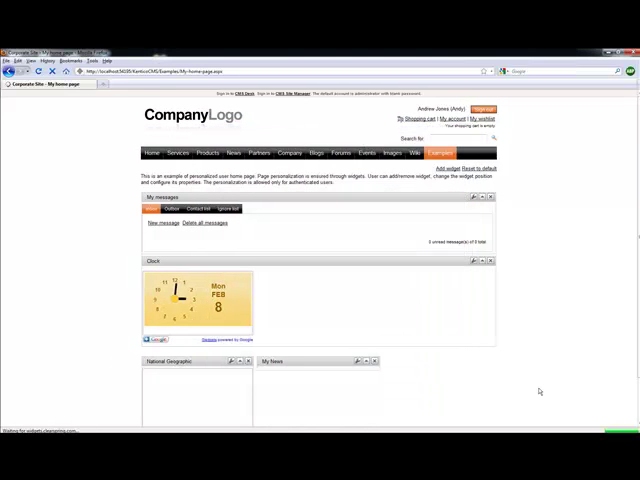